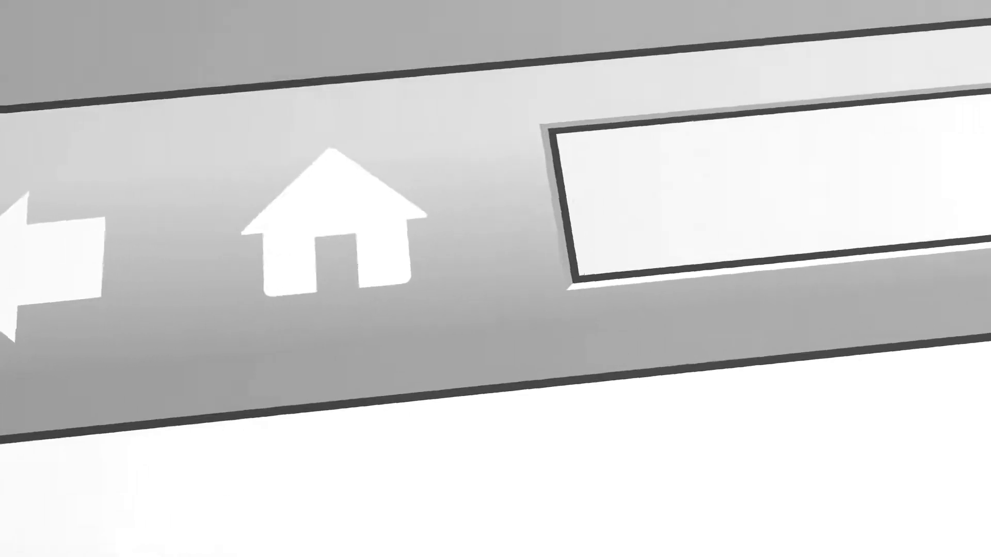
pyautogui.write('KeystoneHPD.com/Pr')
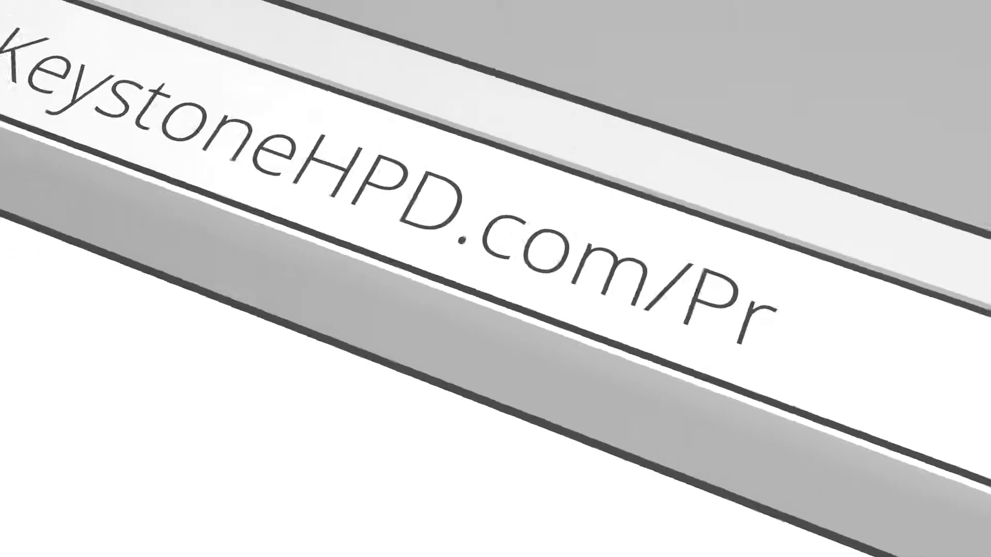